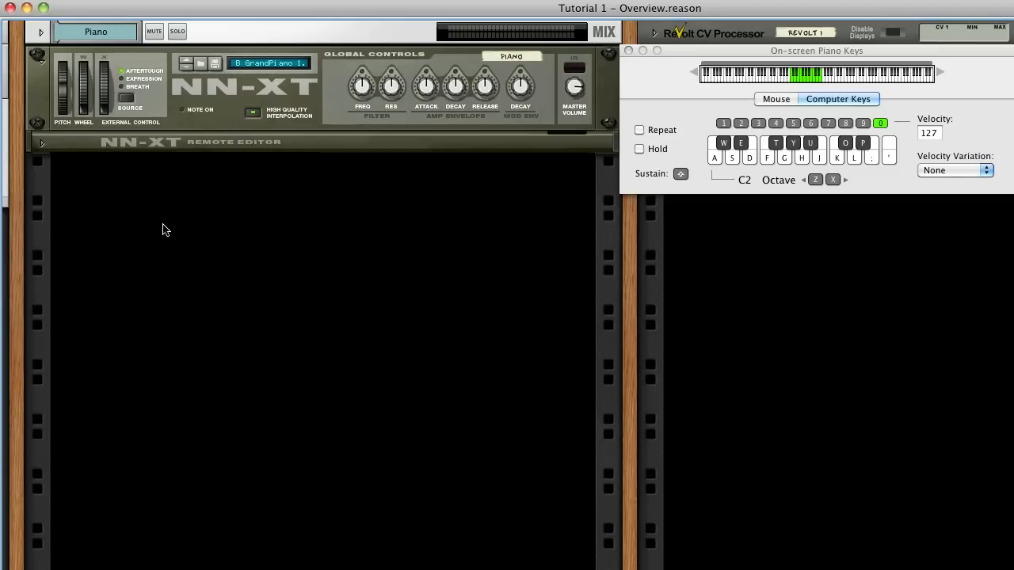
- Bring up the device-creation menu in the empty rack space below the NN-XT piano
{"action": "right_click", "coordinate": [165, 229]}
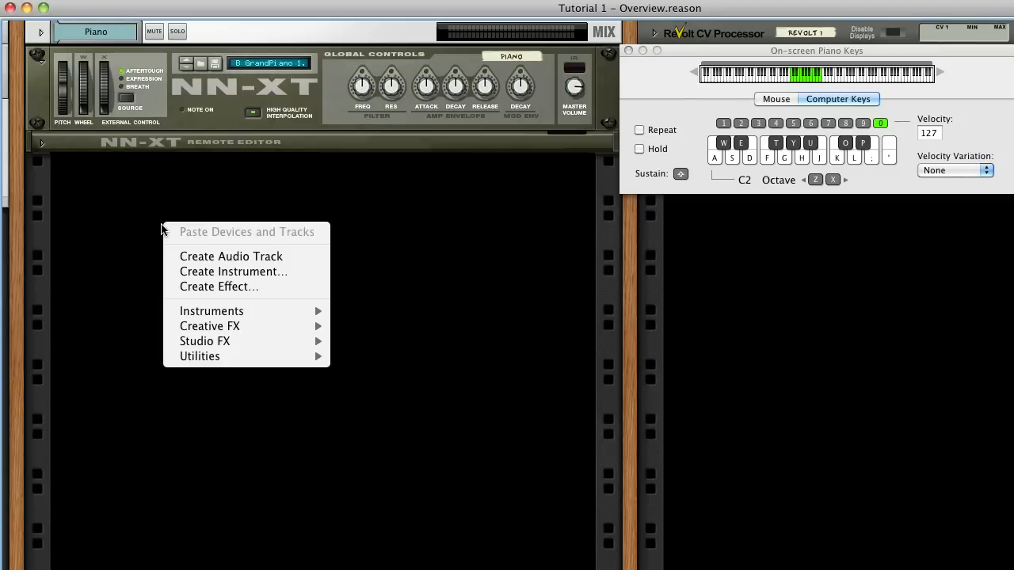
{"action": "mouse_move", "coordinate": [212, 310]}
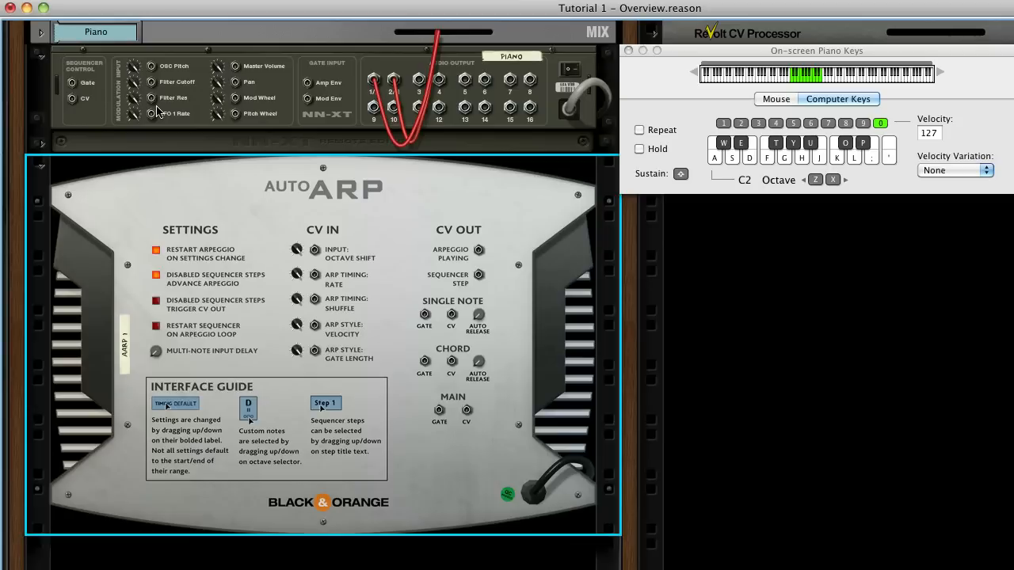
{"action": "mouse_move", "coordinate": [446, 443]}
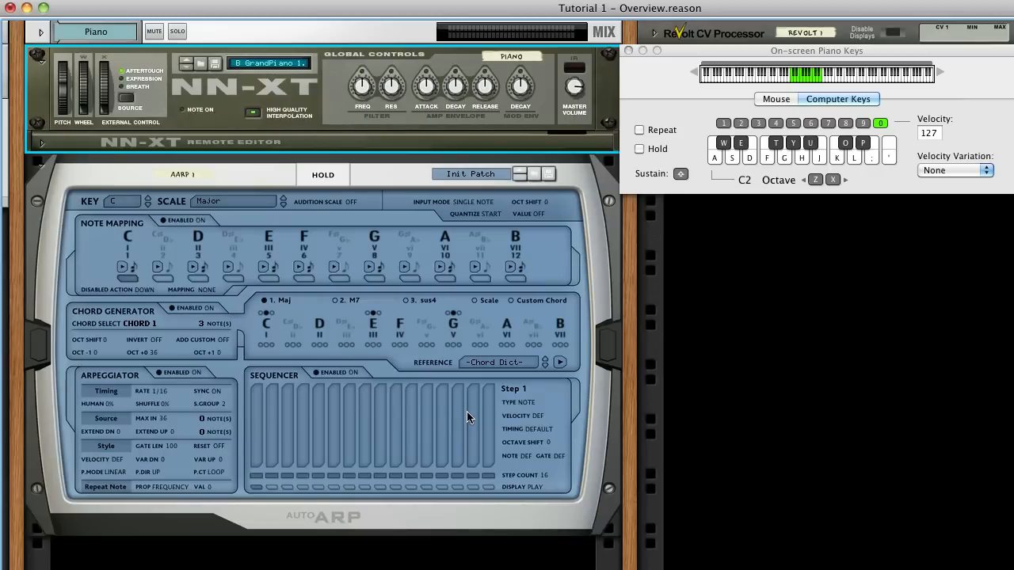
{"action": "mouse_move", "coordinate": [577, 310]}
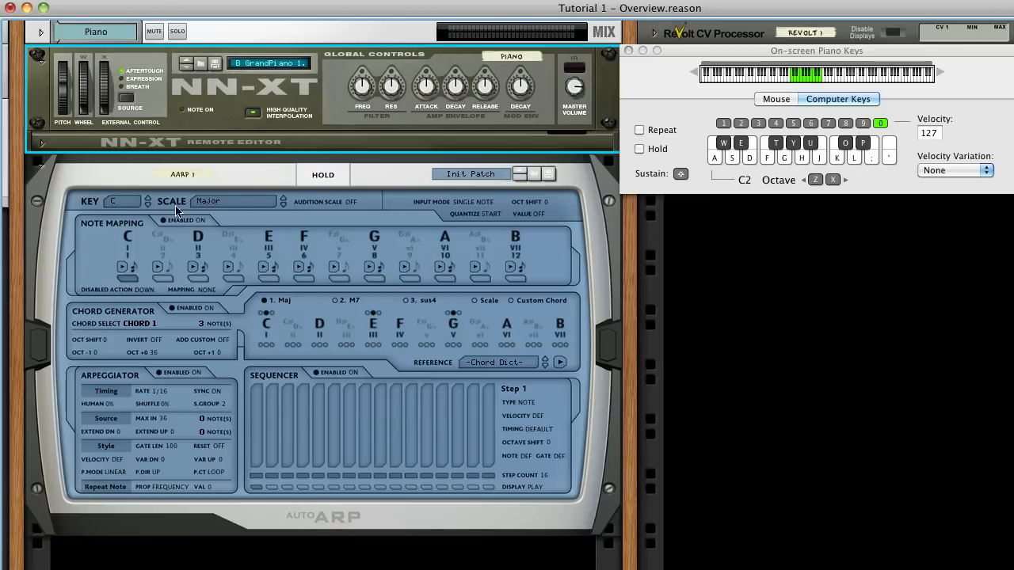
{"action": "left_click", "coordinate": [120, 202]}
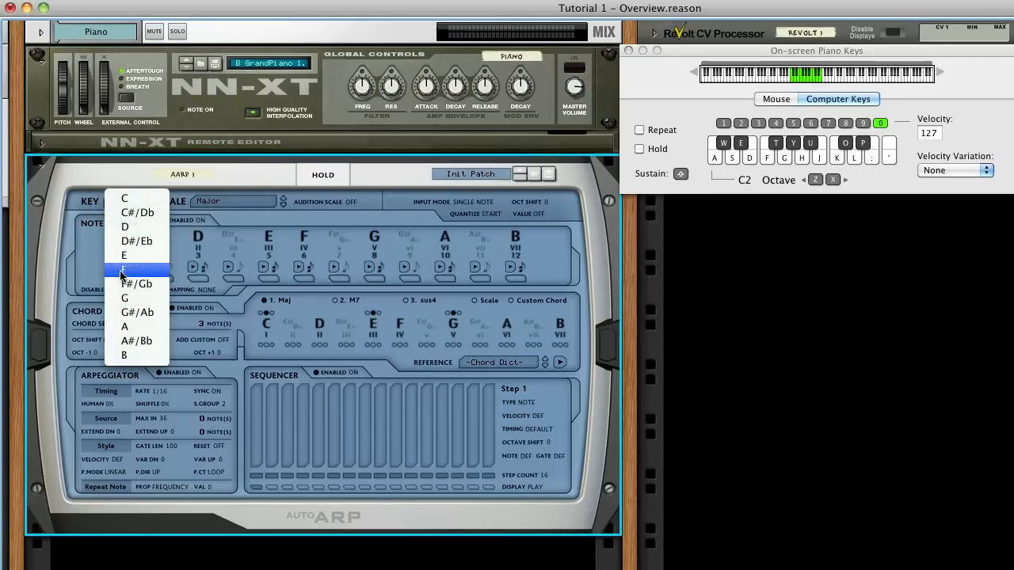
{"action": "left_click", "coordinate": [124, 200]}
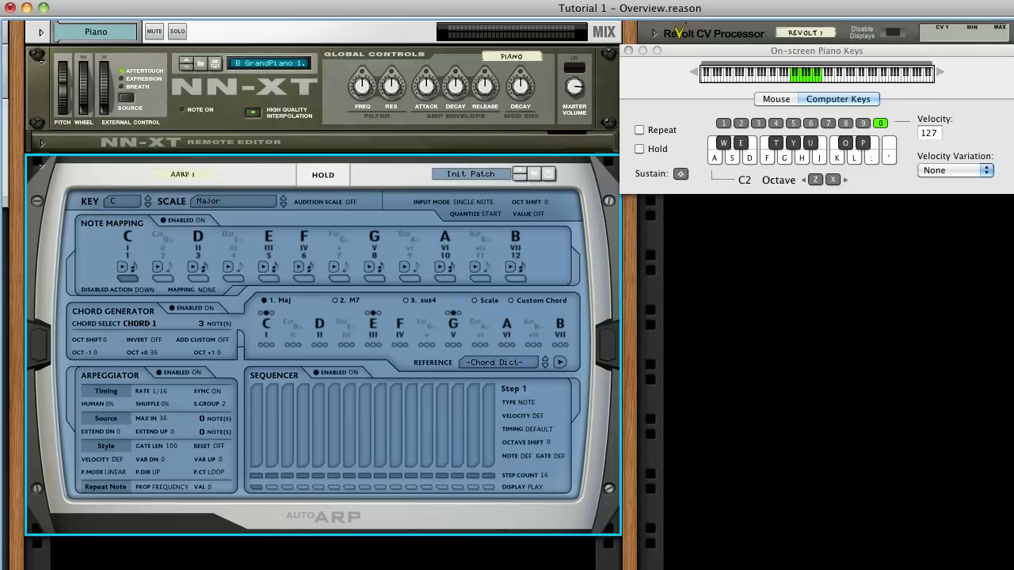
{"action": "left_click", "coordinate": [234, 201]}
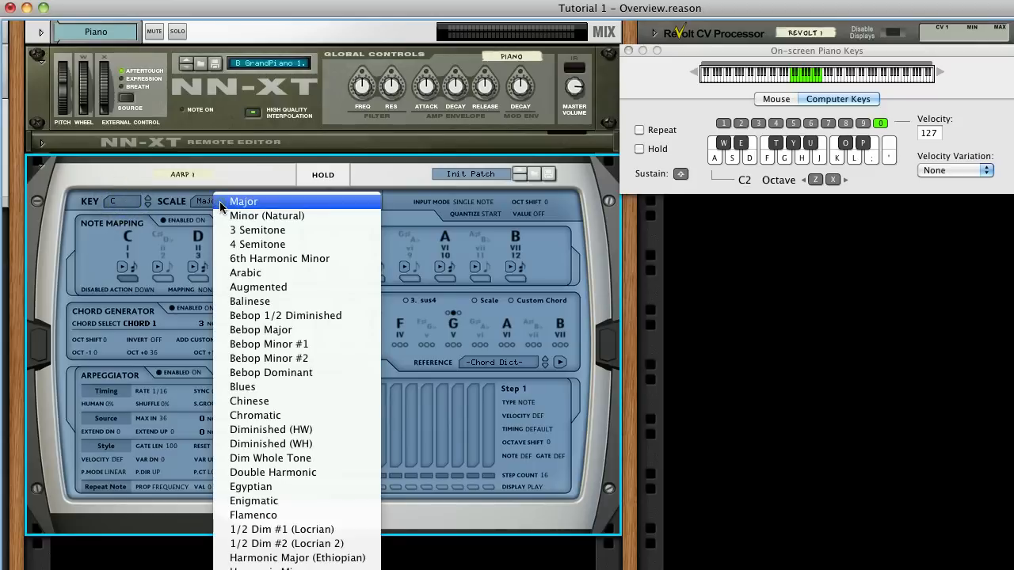
{"action": "mouse_move", "coordinate": [270, 244]}
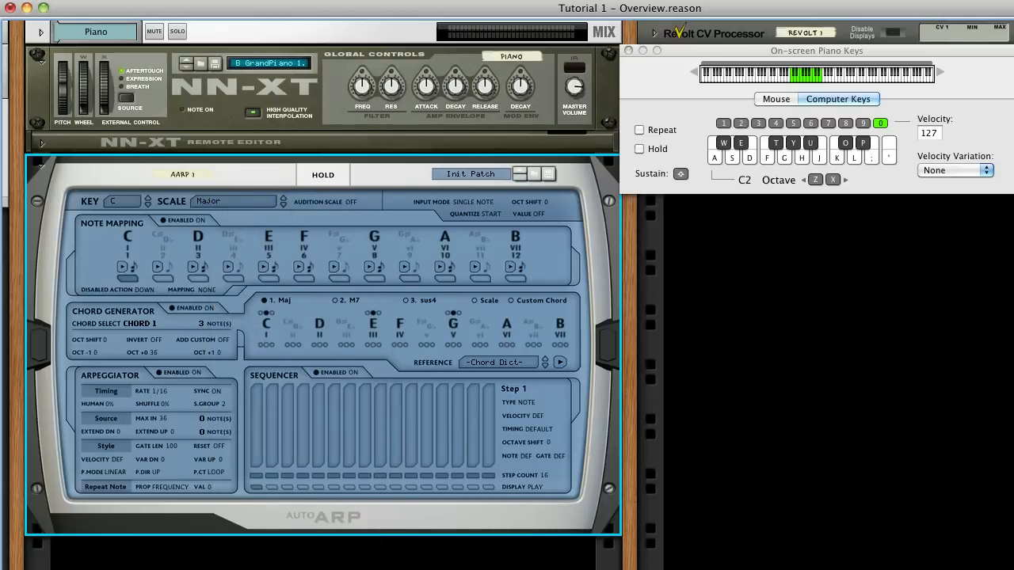
{"action": "mouse_move", "coordinate": [301, 200]}
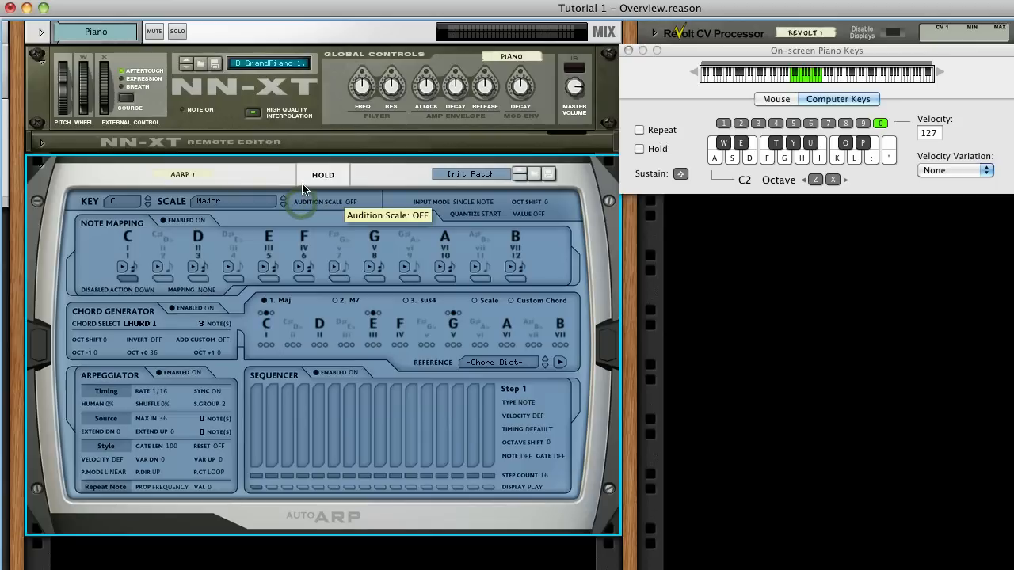
- Switch Audition Scale to ON with key C and scale Major
{"action": "left_click", "coordinate": [285, 200]}
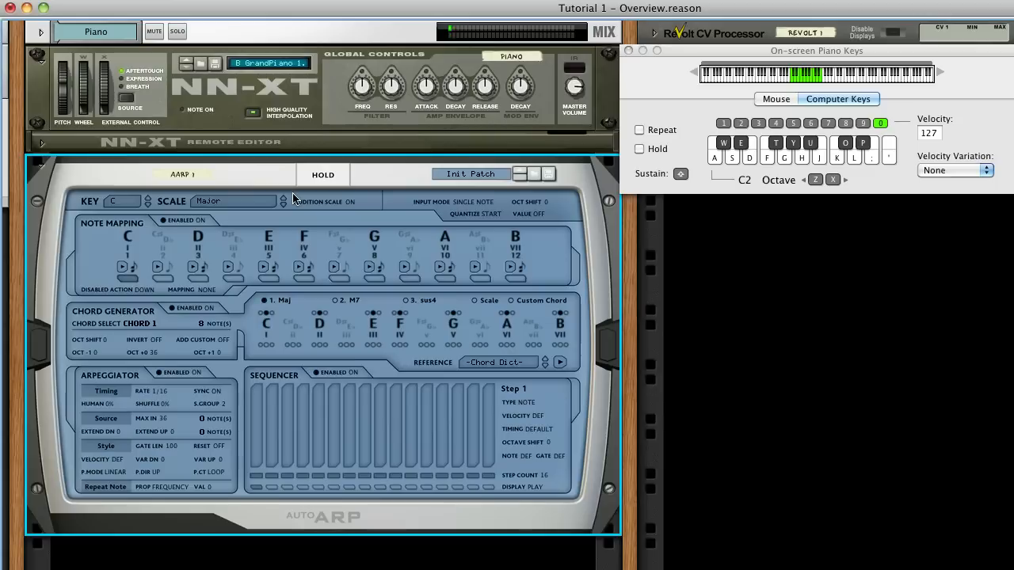
- Audition the Balinese scale, step through to Diminished (HW), then turn scale auditioning off
{"action": "left_click", "coordinate": [231, 199]}
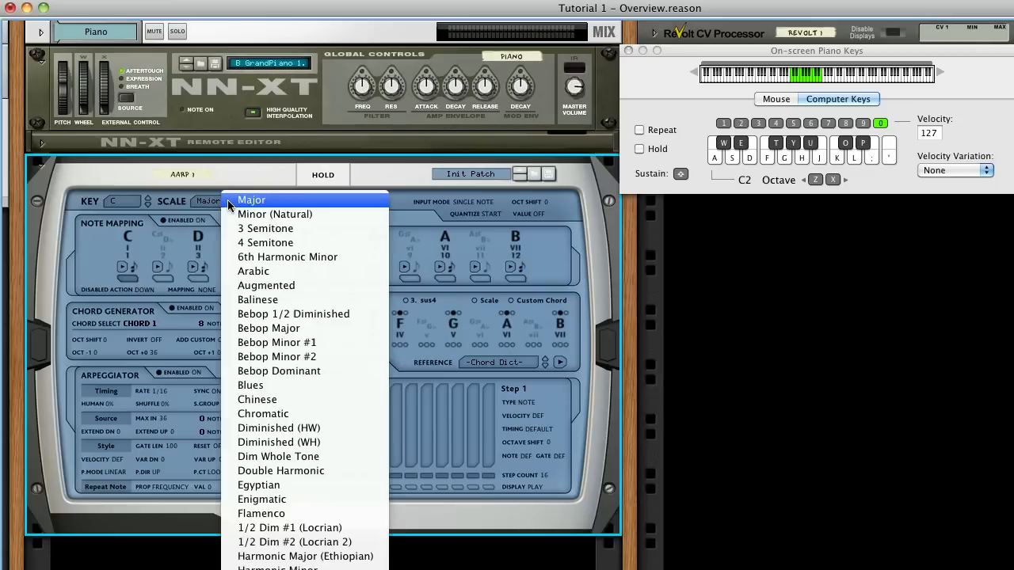
{"action": "left_click", "coordinate": [257, 299]}
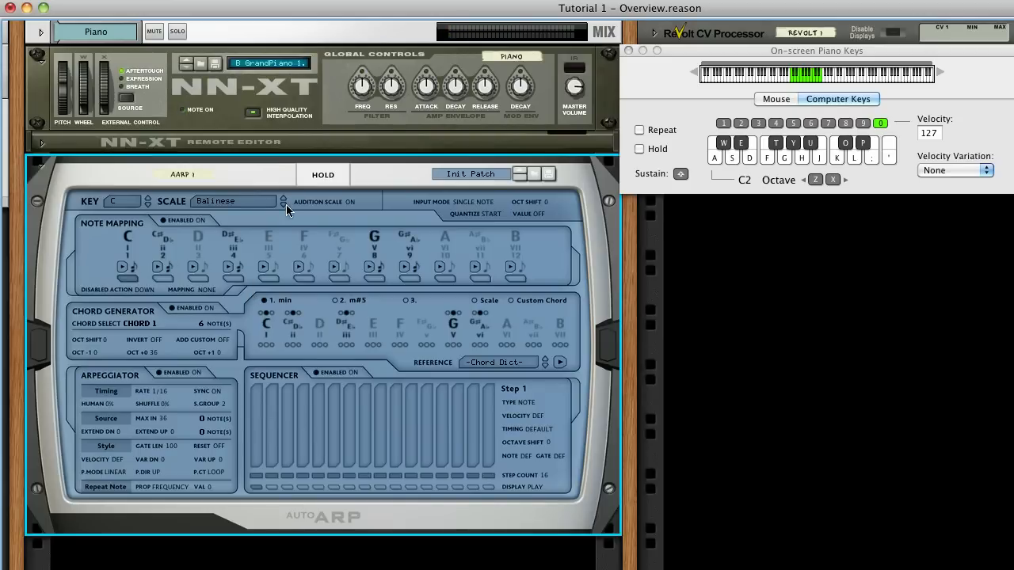
{"action": "left_click", "coordinate": [281, 201]}
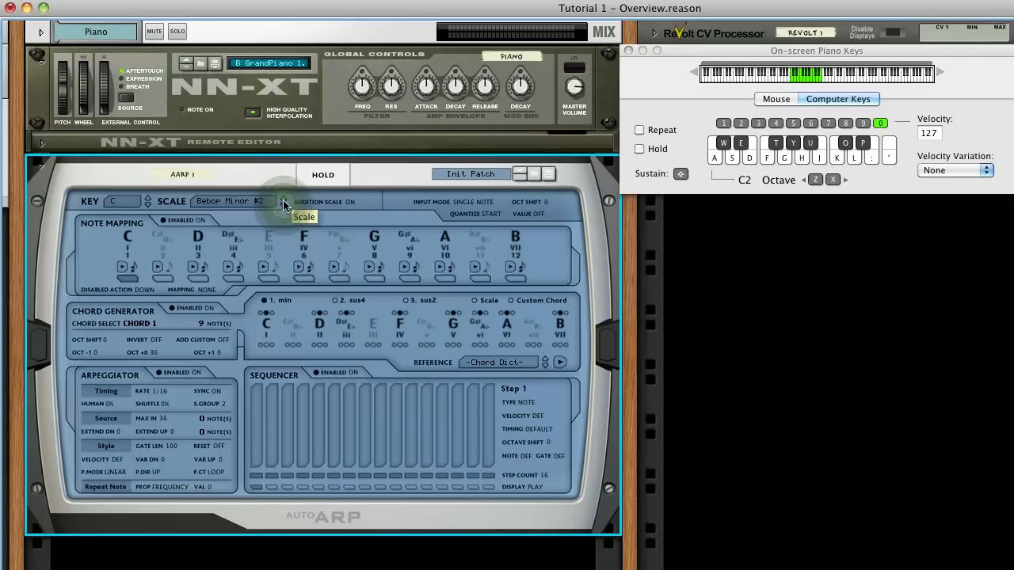
{"action": "left_click", "coordinate": [284, 200]}
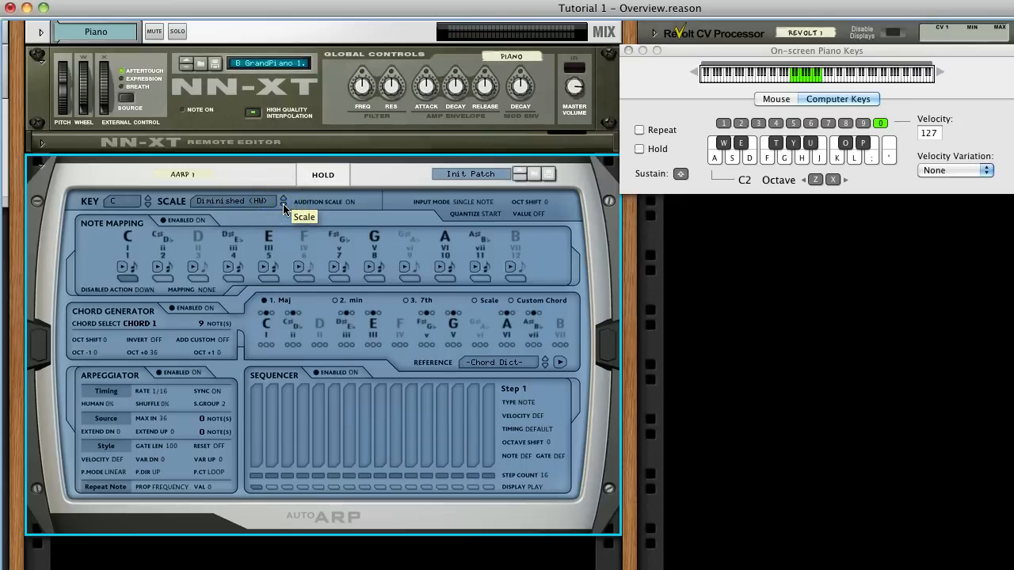
{"action": "left_click", "coordinate": [285, 199]}
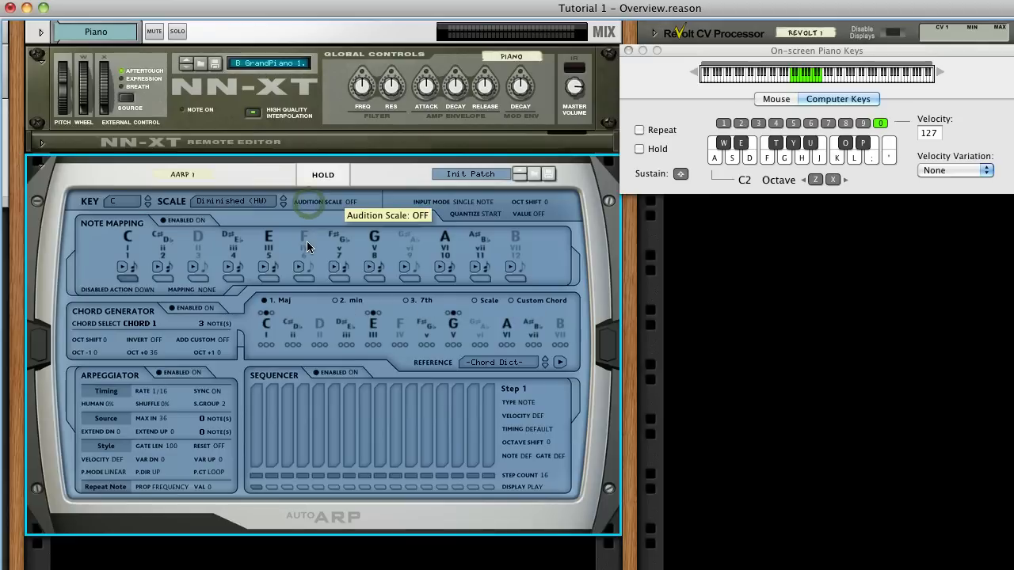
- Return the scale to Major, switch the chord generator off and set note mapping to major
{"action": "left_click", "coordinate": [235, 200]}
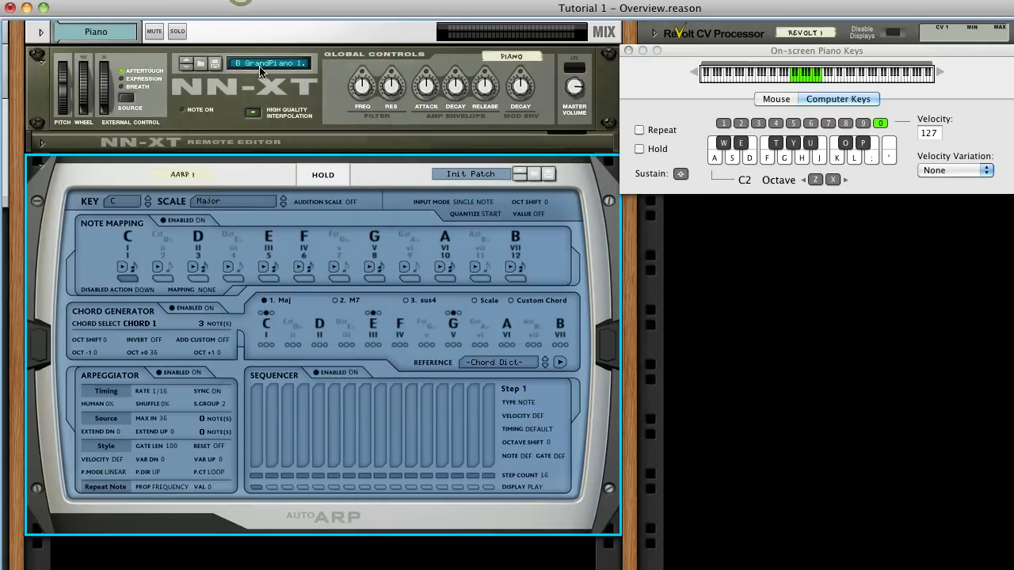
{"action": "mouse_move", "coordinate": [171, 377]}
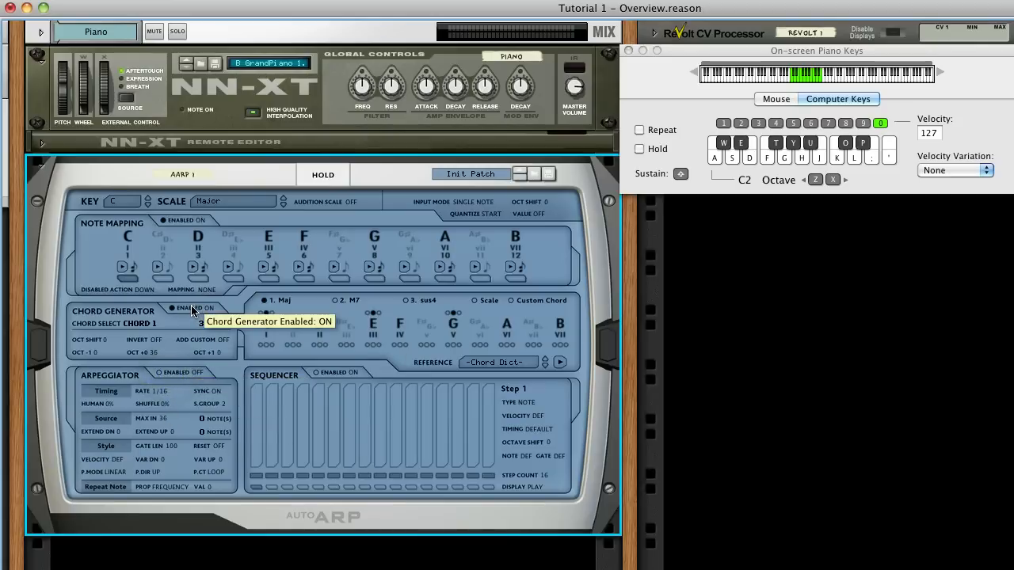
{"action": "left_click", "coordinate": [161, 307]}
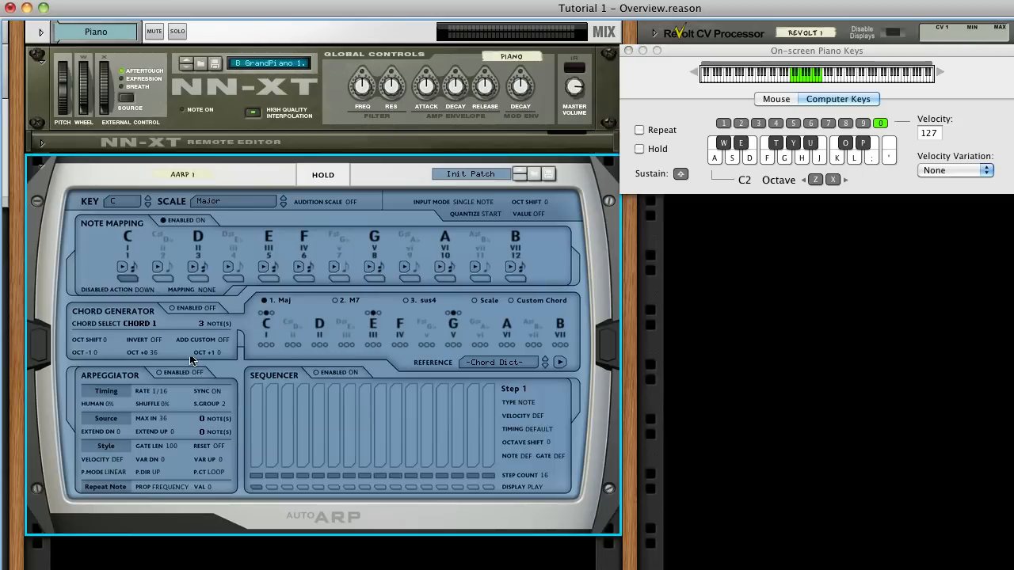
{"action": "left_click", "coordinate": [681, 173]}
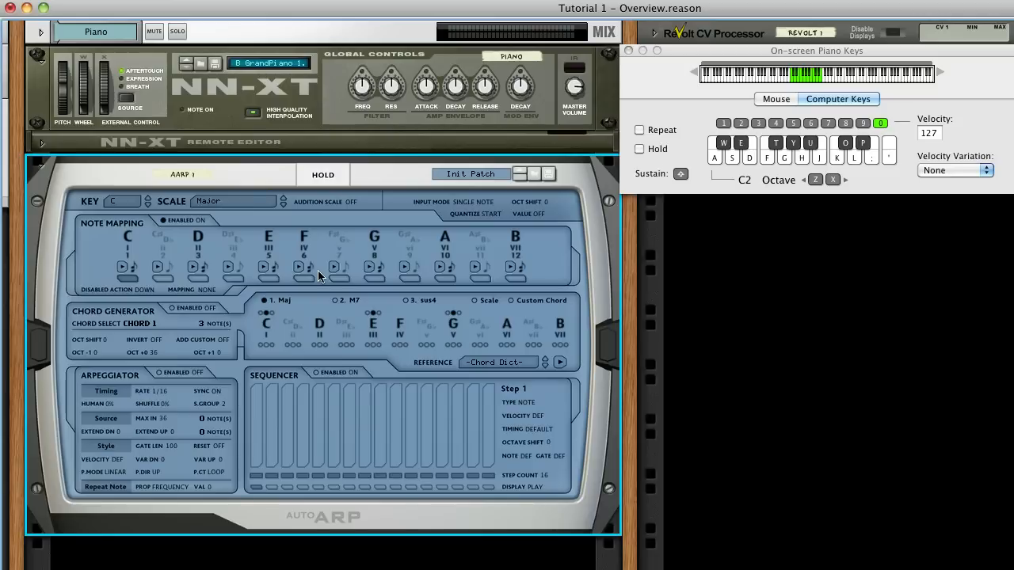
{"action": "mouse_move", "coordinate": [190, 265]}
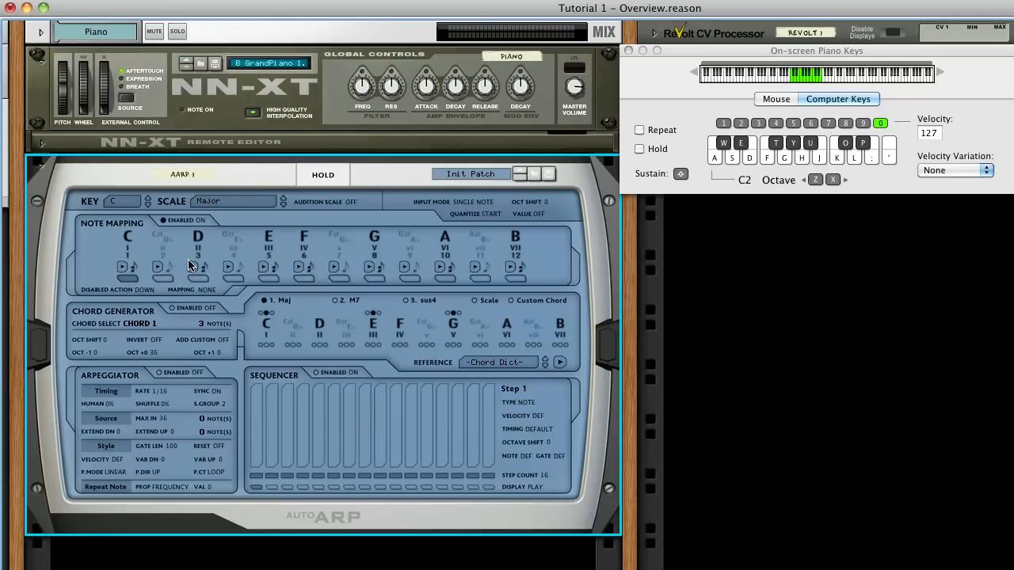
{"action": "mouse_move", "coordinate": [168, 257]}
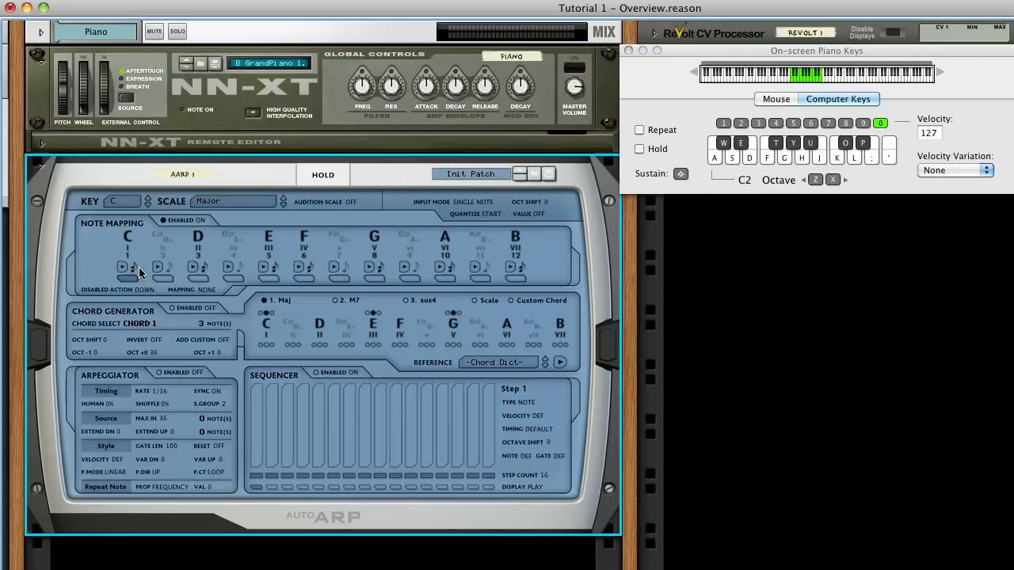
{"action": "mouse_move", "coordinate": [184, 308]}
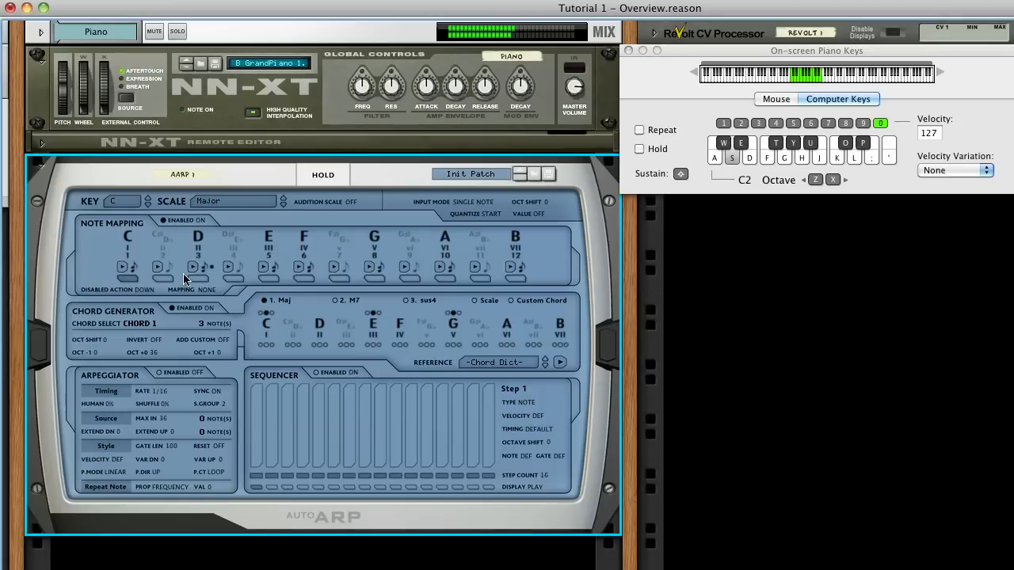
{"action": "mouse_move", "coordinate": [198, 279]}
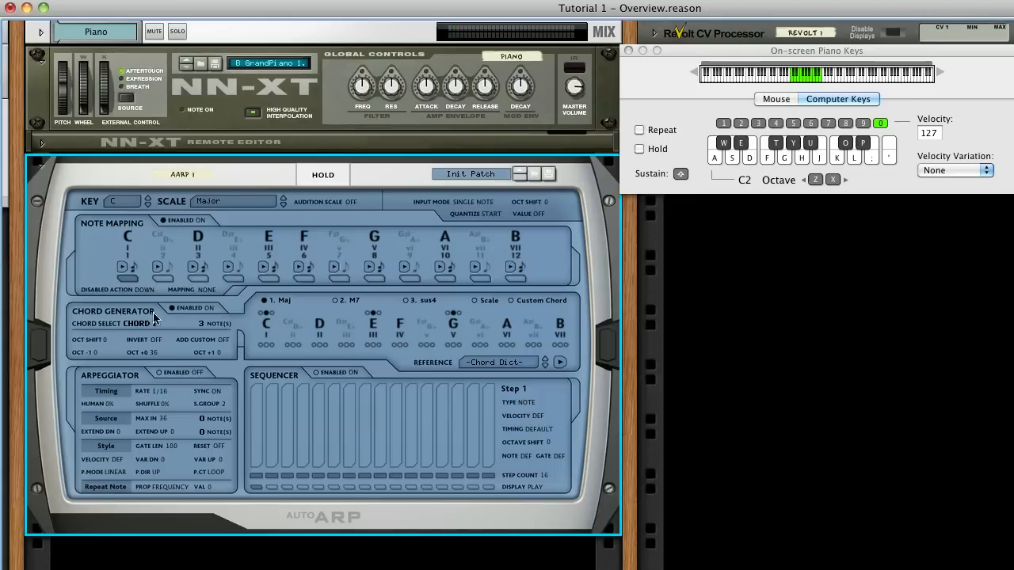
- Turn Chord Generator Enabled back ON so played notes sound as chords
{"action": "left_click", "coordinate": [108, 323]}
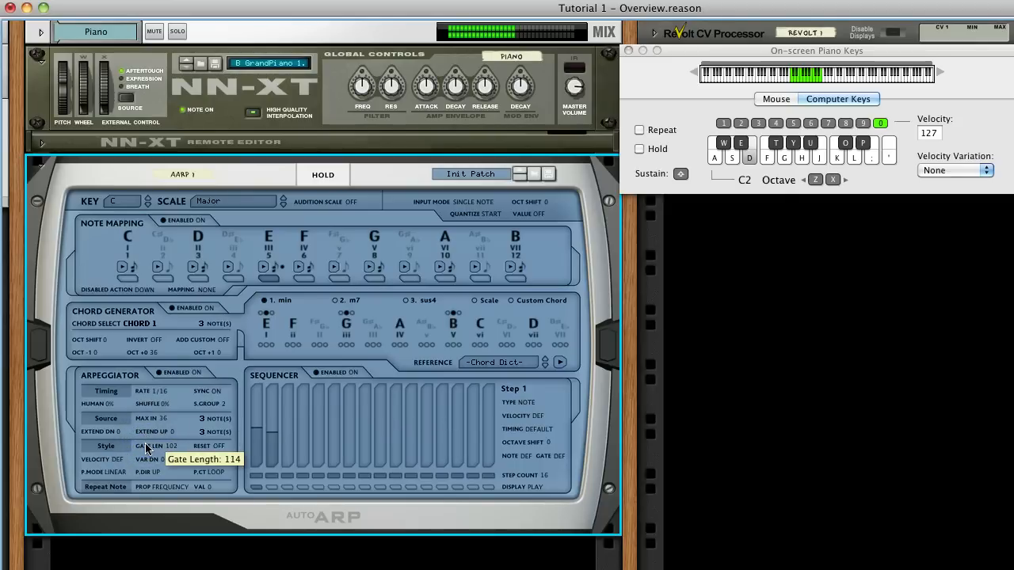
- Sweep the arpeggiator Gate Length down to 76 and back up to 106
{"action": "left_click_drag", "start_coordinate": [145, 447], "coordinate": [145, 469]}
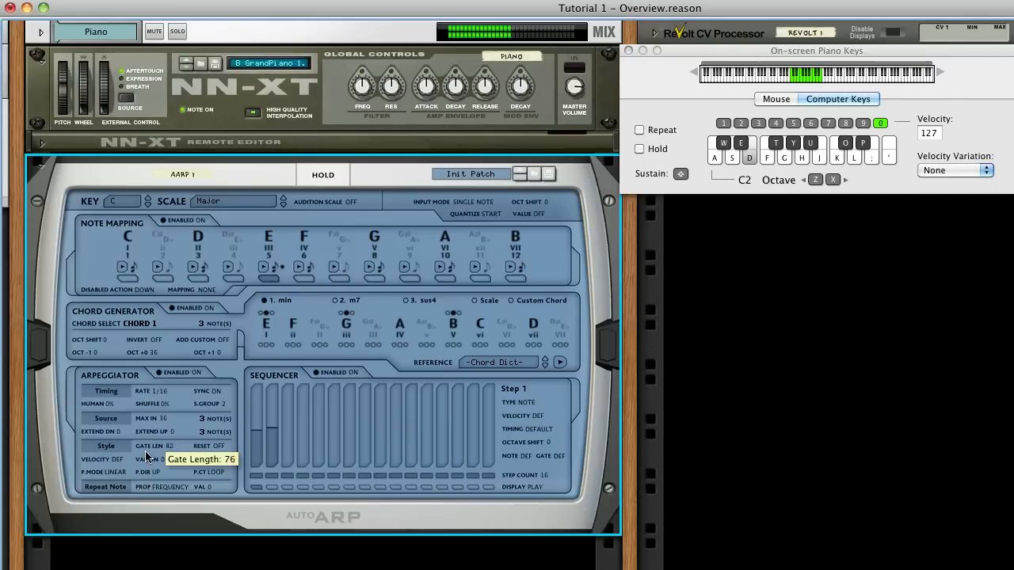
{"action": "left_click_drag", "start_coordinate": [147, 446], "coordinate": [147, 441]}
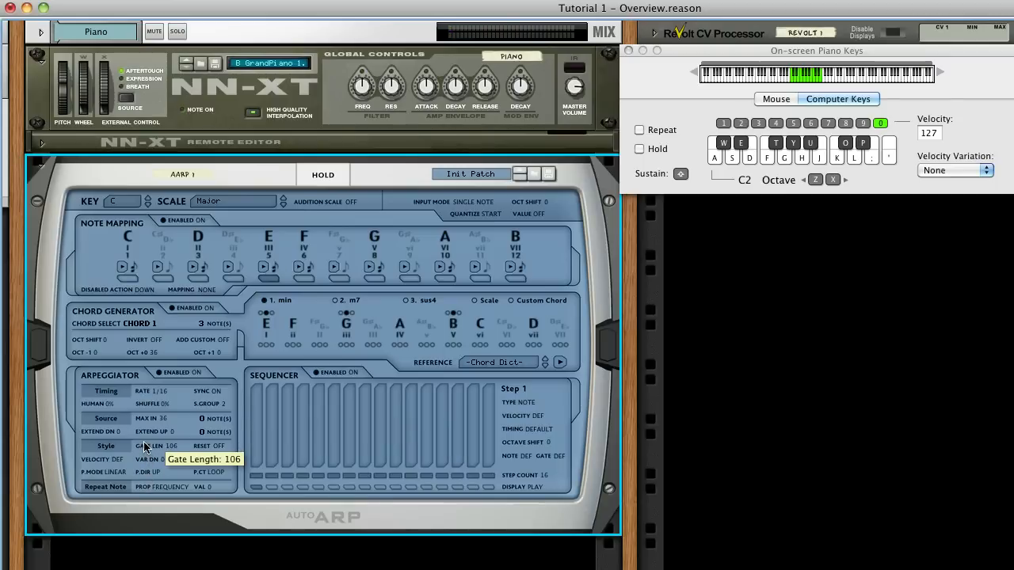
{"action": "mouse_move", "coordinate": [146, 434]}
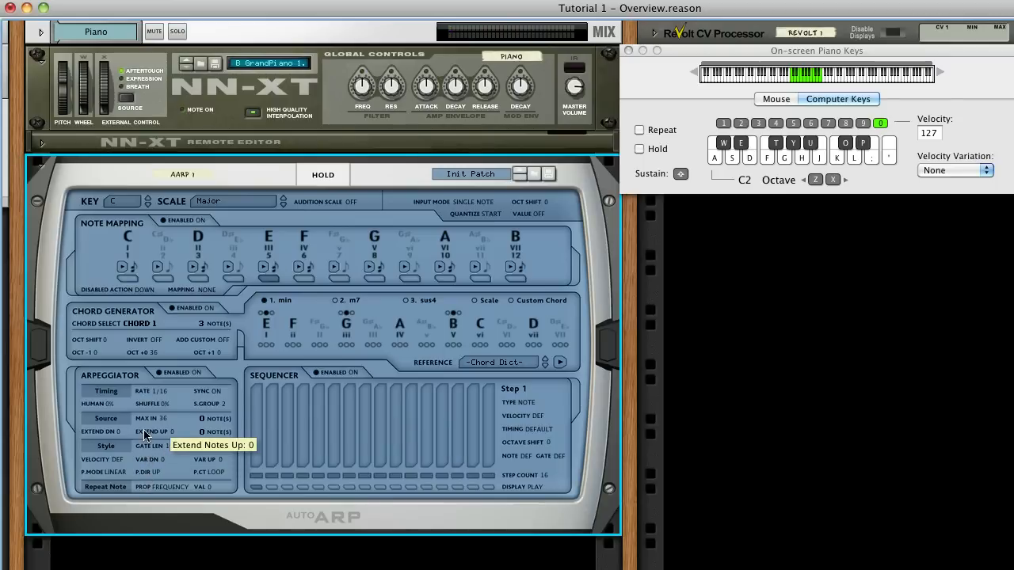